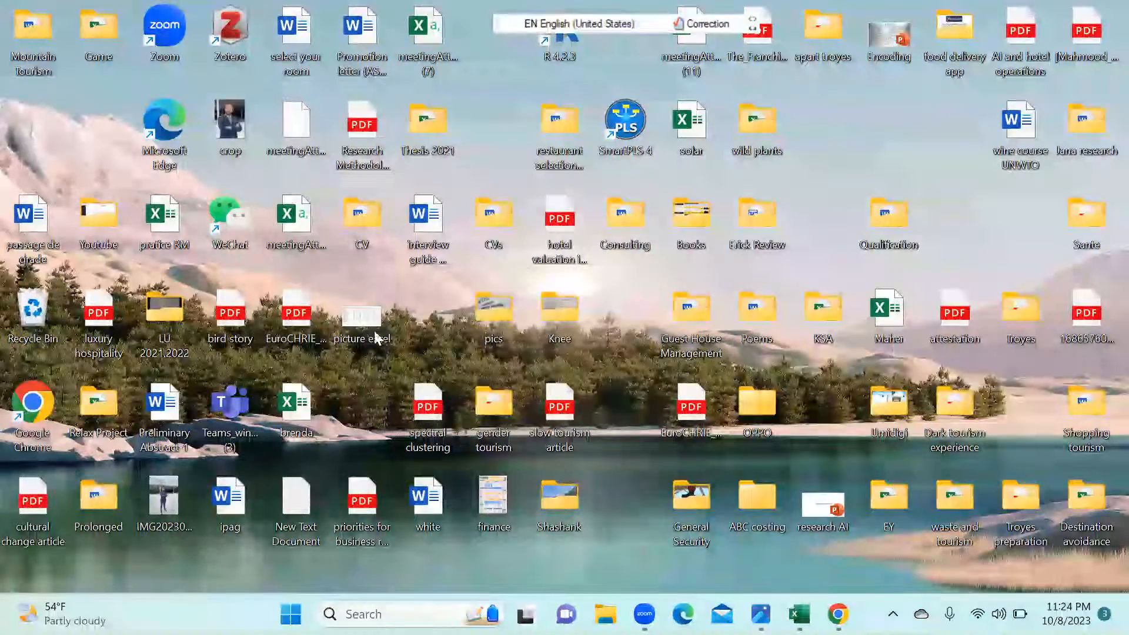
Step: View the picture excel.png table image from the desktop in an enlarged Photos window
double_click(361, 314)
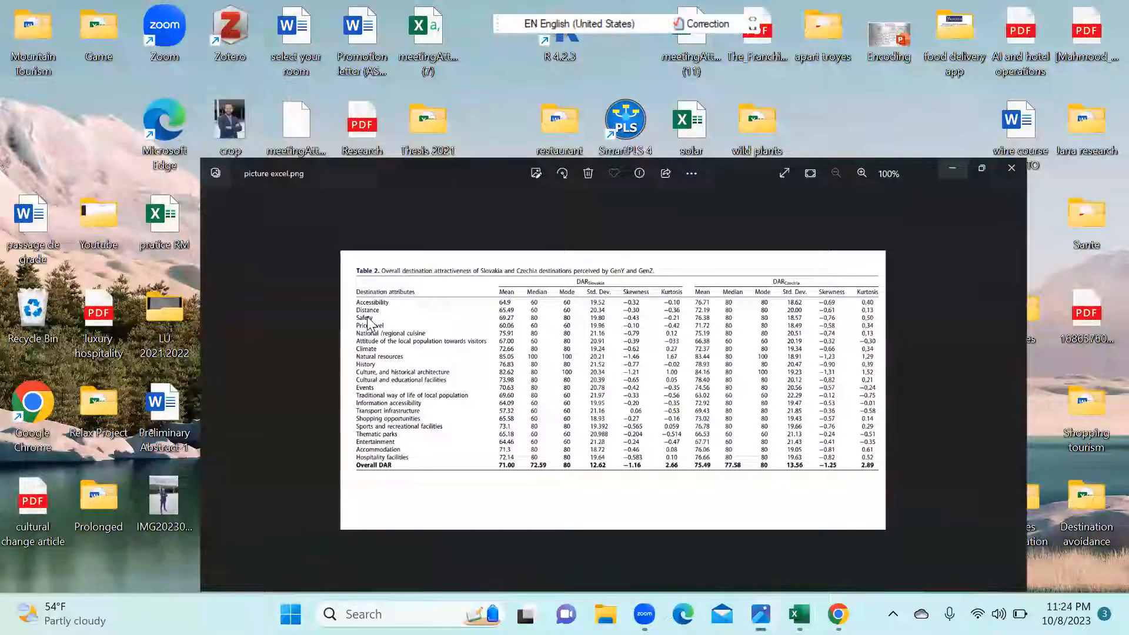
left_click(981, 169)
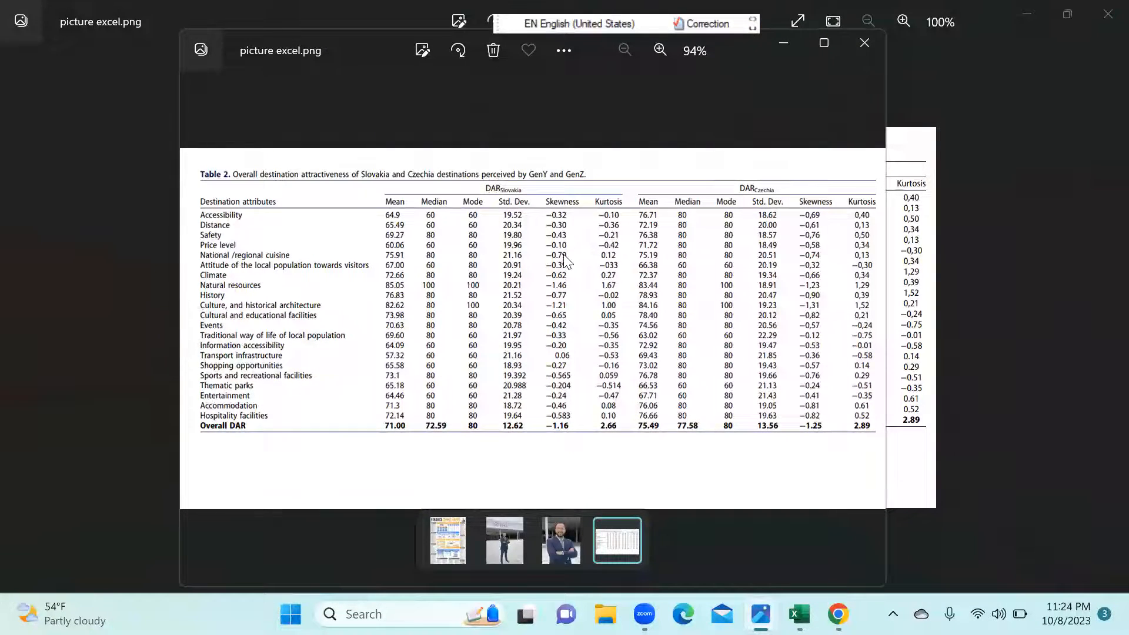
mouse_move(784, 197)
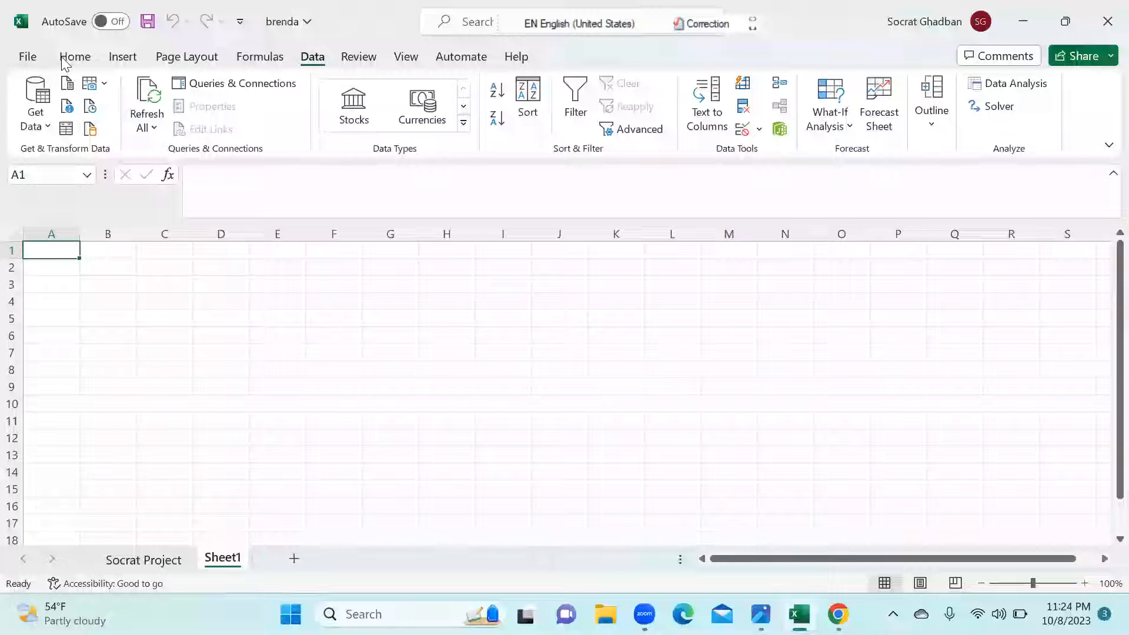
Step: Show the From Picture import choices under Get & Transform Data on the Data ribbon
left_click(74, 56)
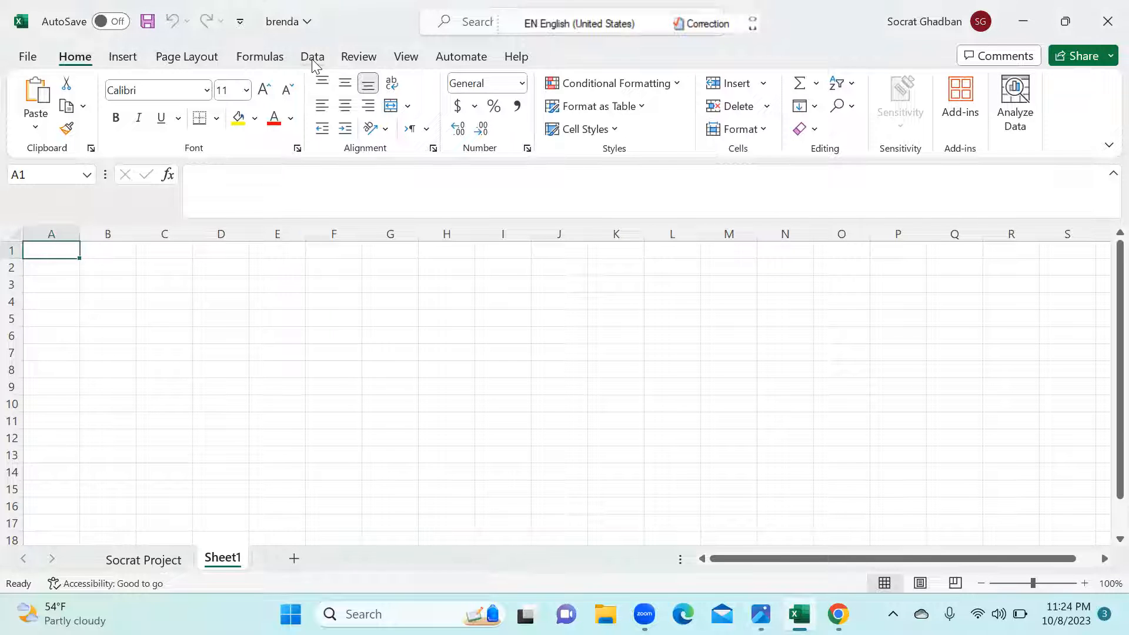
left_click(311, 56)
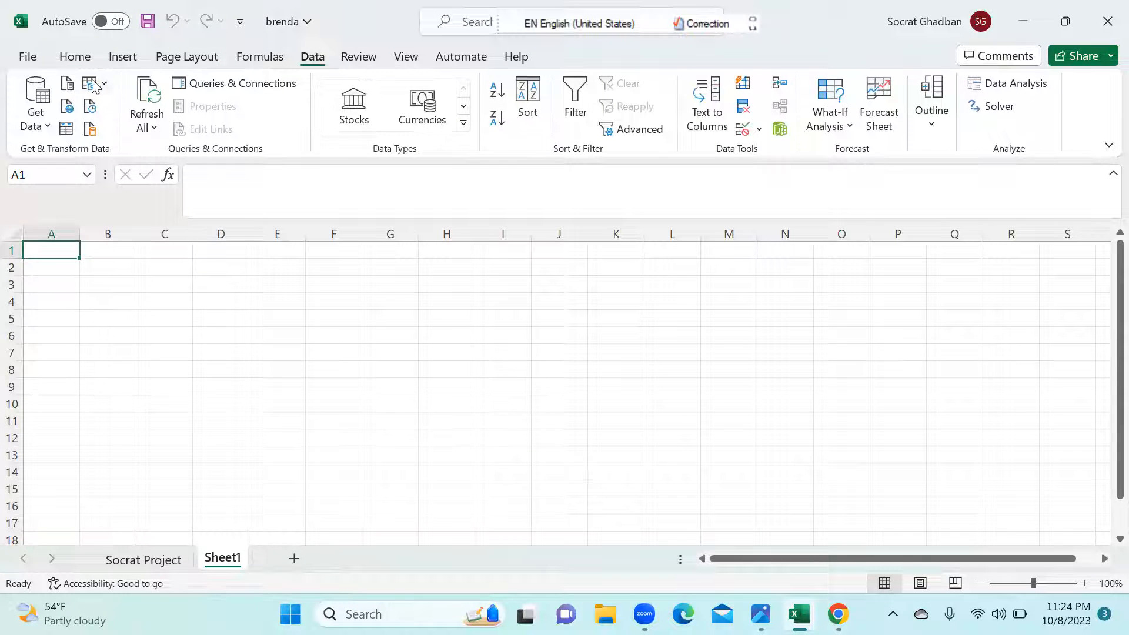
mouse_move(107, 86)
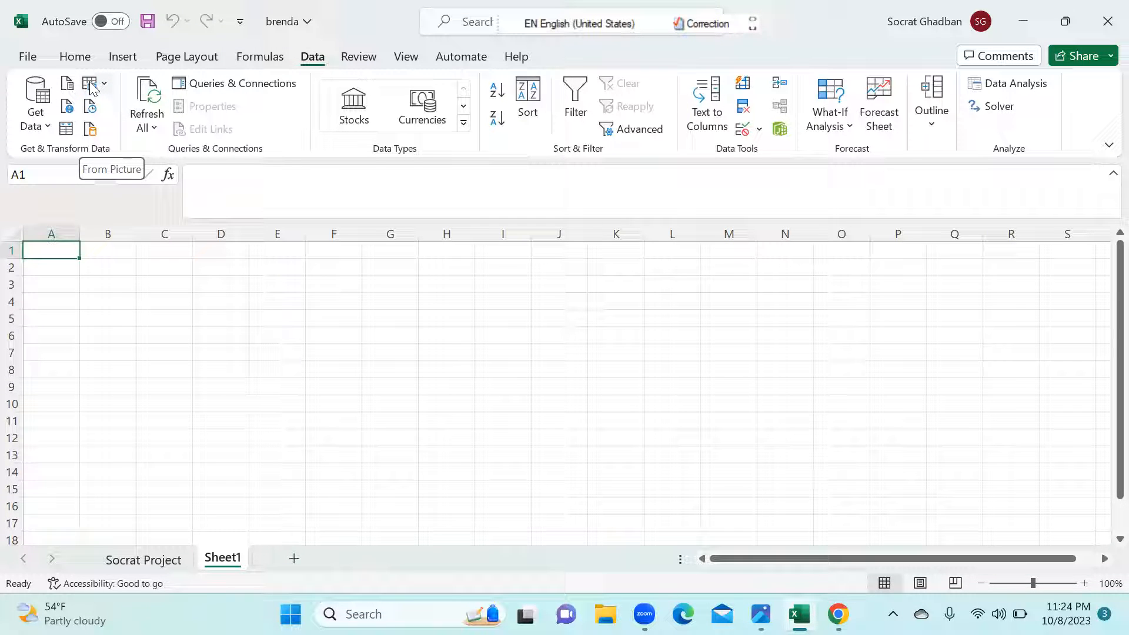
left_click(93, 83)
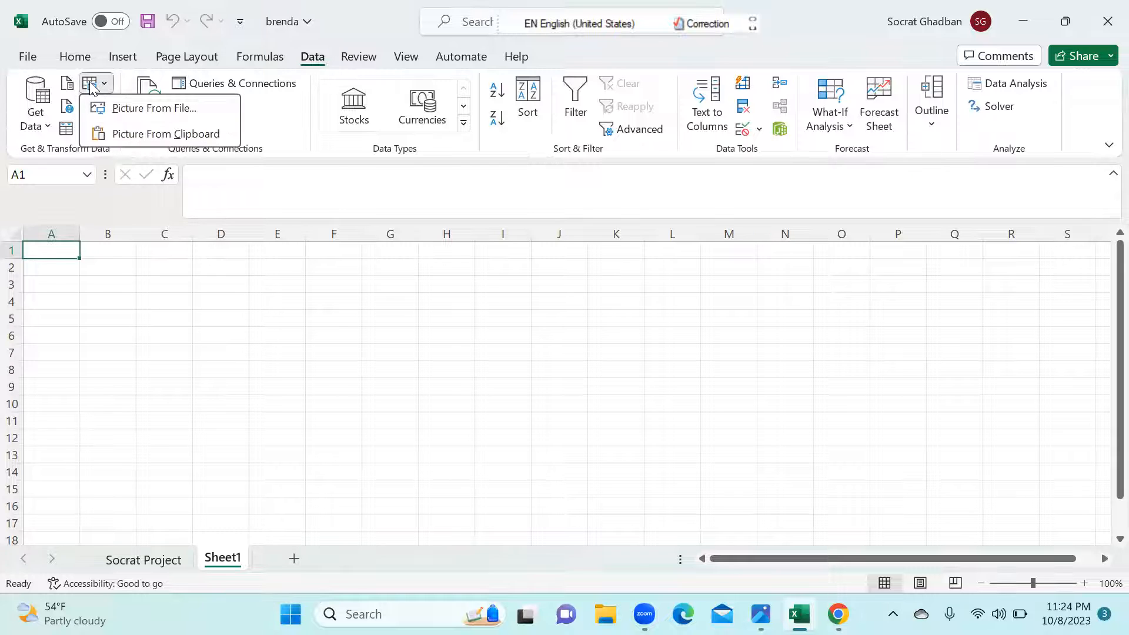
Step: Load the picture excel image from the Desktop into the Data from Picture pane
left_click(88, 83)
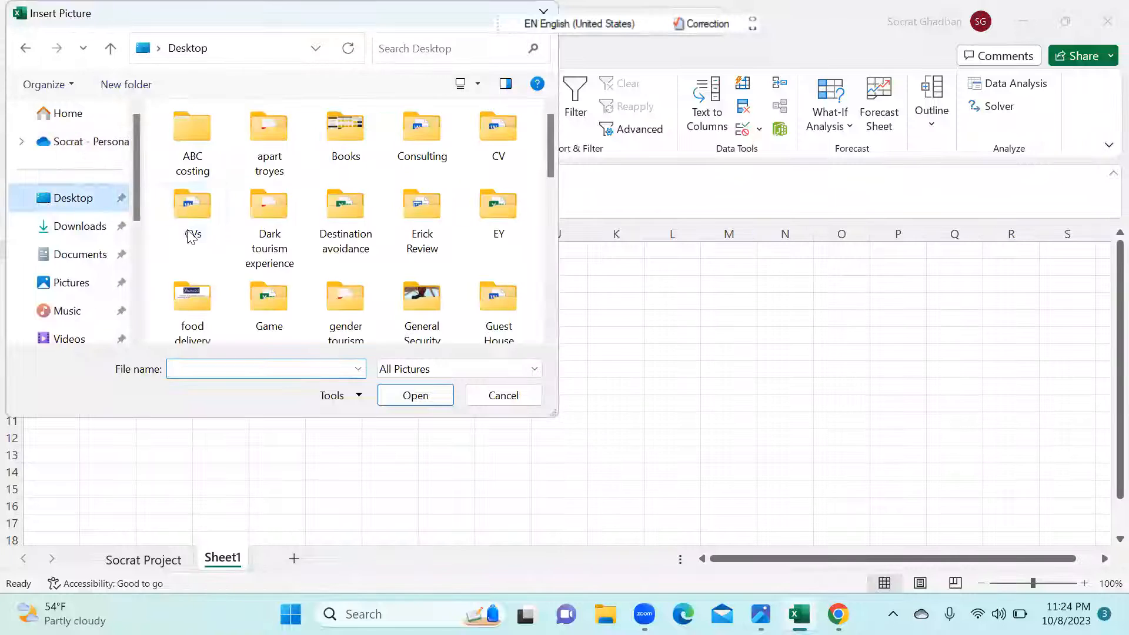
left_click(268, 209)
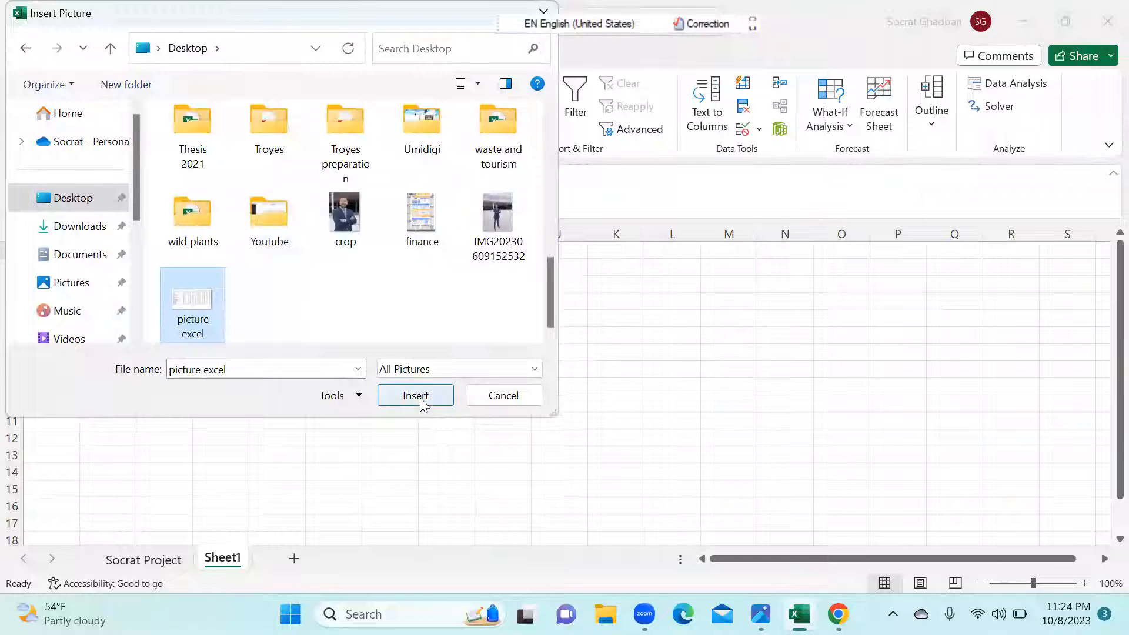
left_click(415, 395)
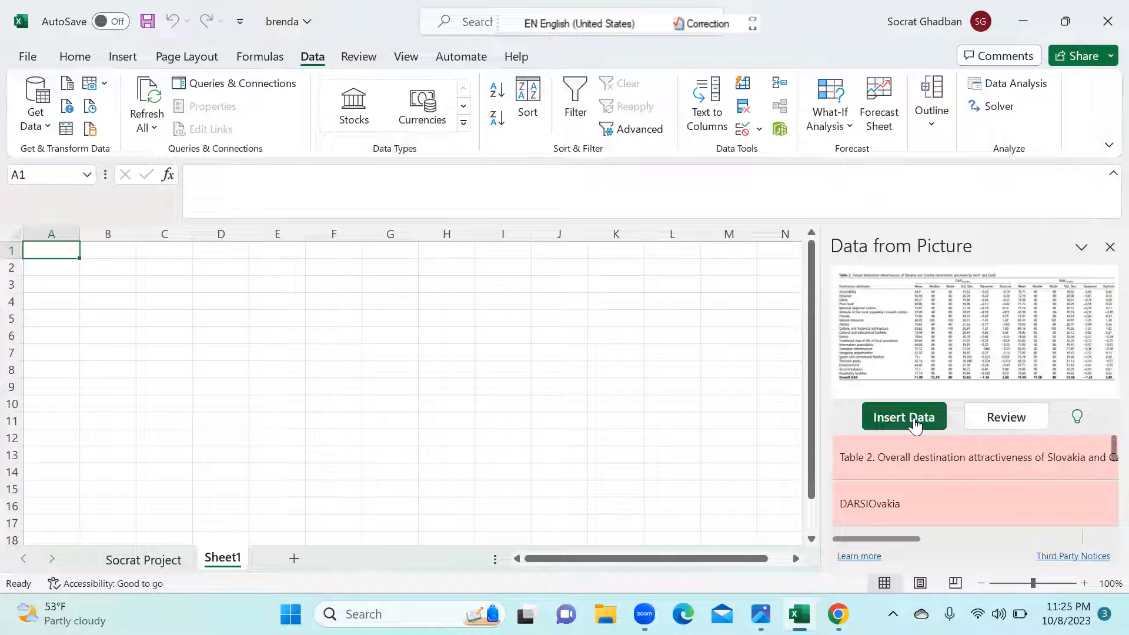
Step: Insert the extracted Slovakia and Czechia attractiveness table into Sheet1 despite unreviewed items
left_click(902, 416)
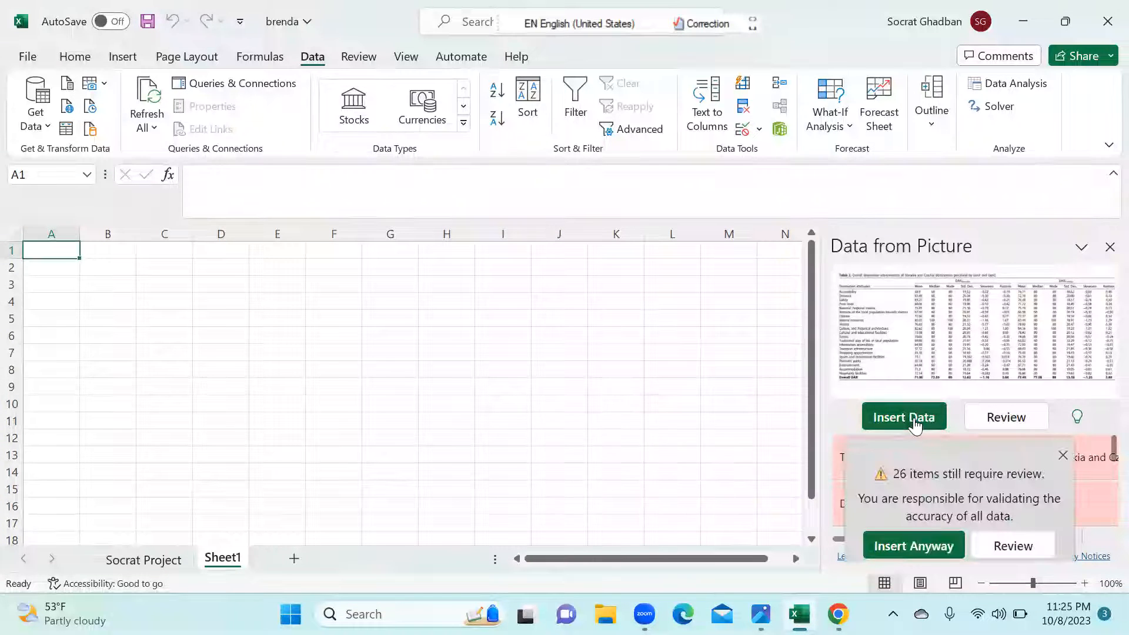
left_click(913, 544)
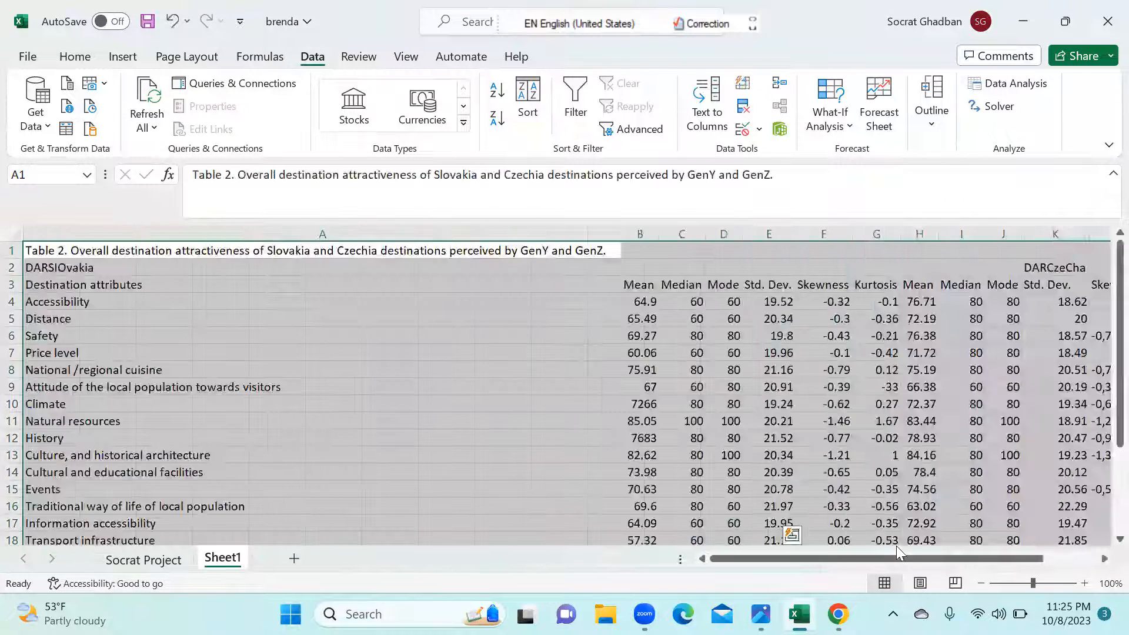
left_click(638, 318)
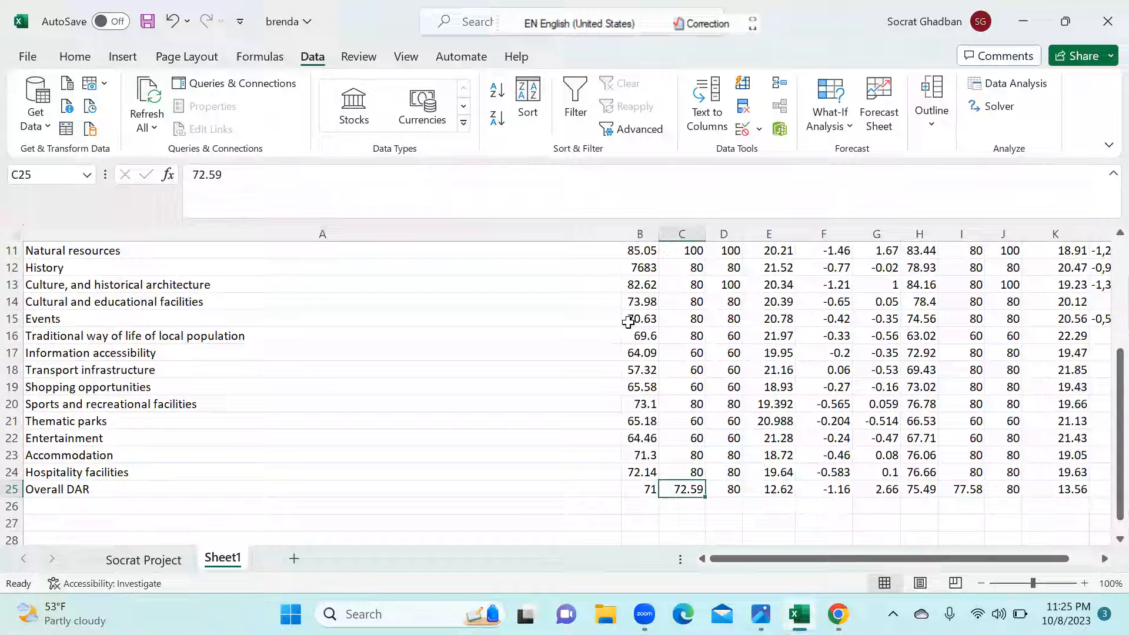
left_click(638, 506)
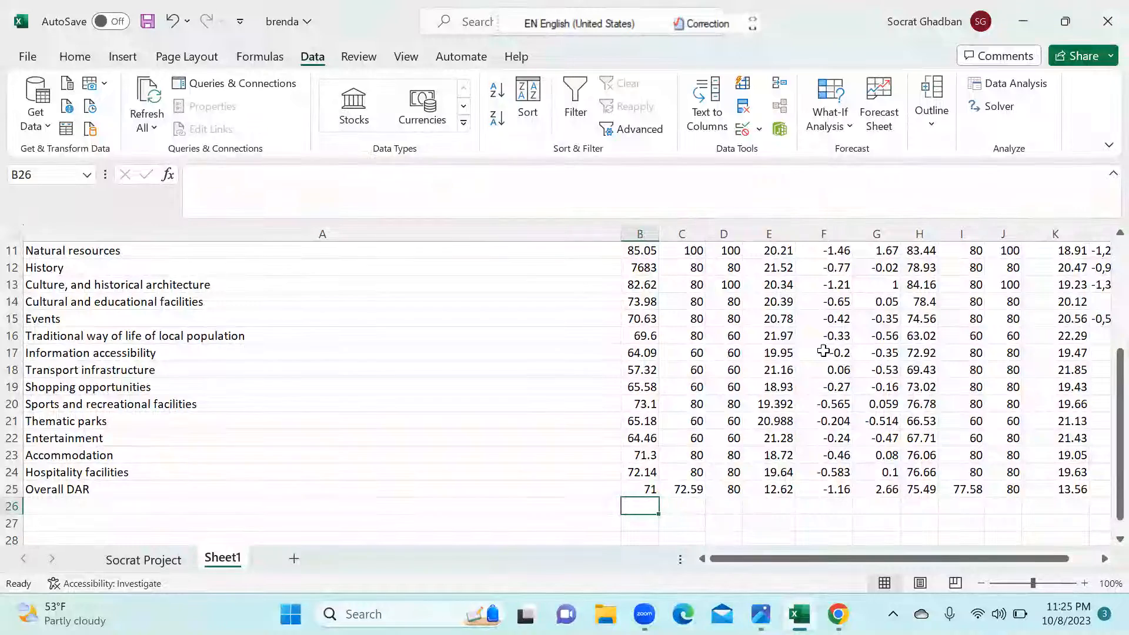
left_click_drag(640, 283, 640, 489)
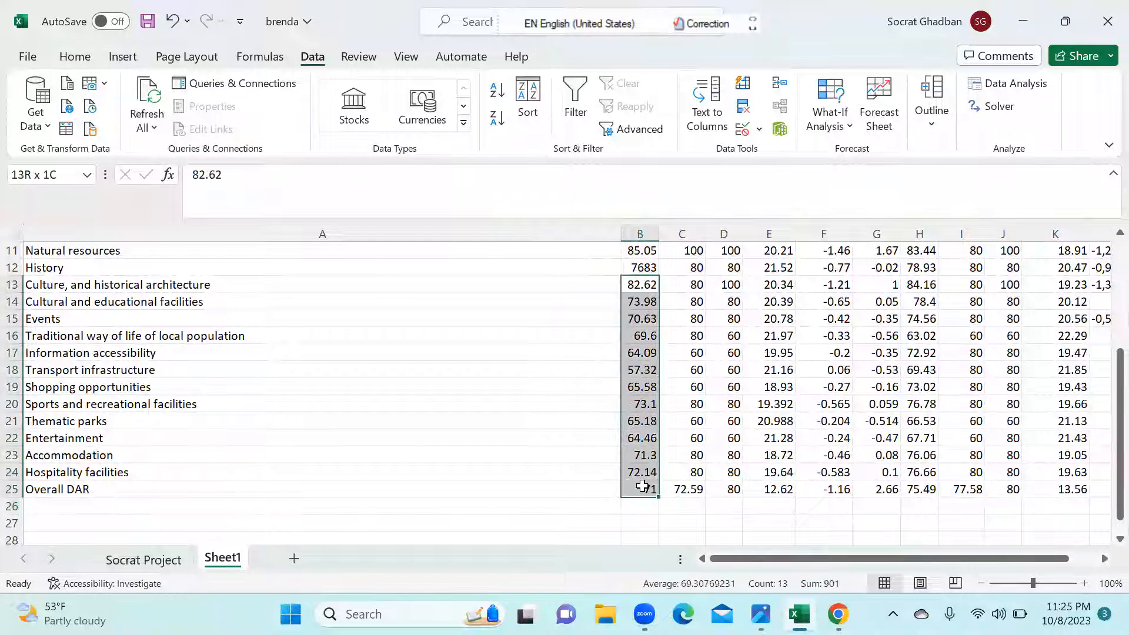